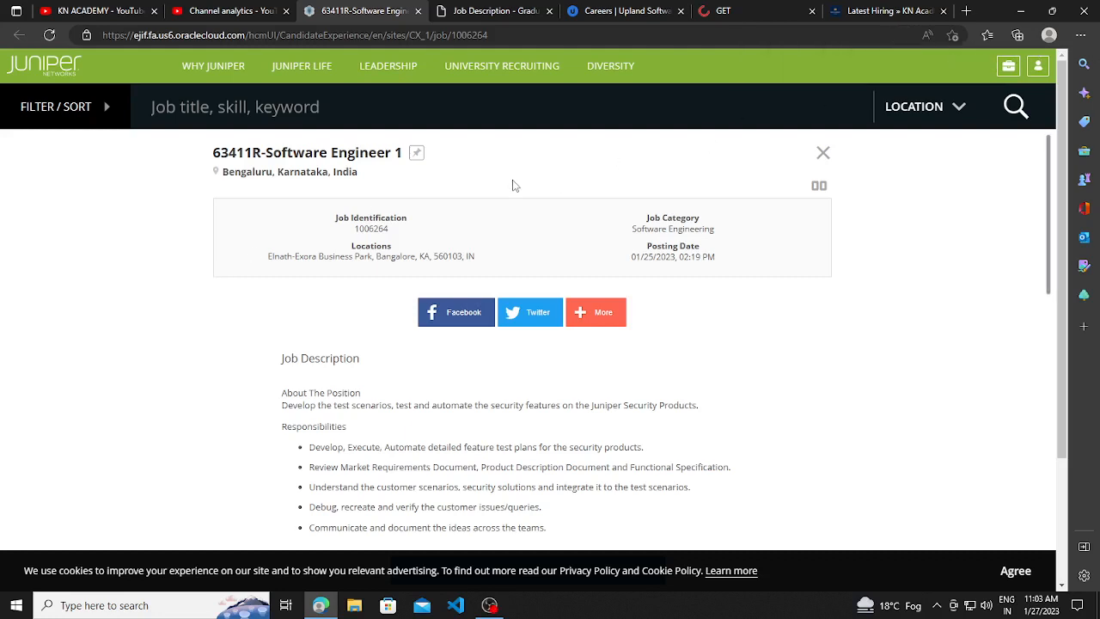
mouse_move(504, 186)
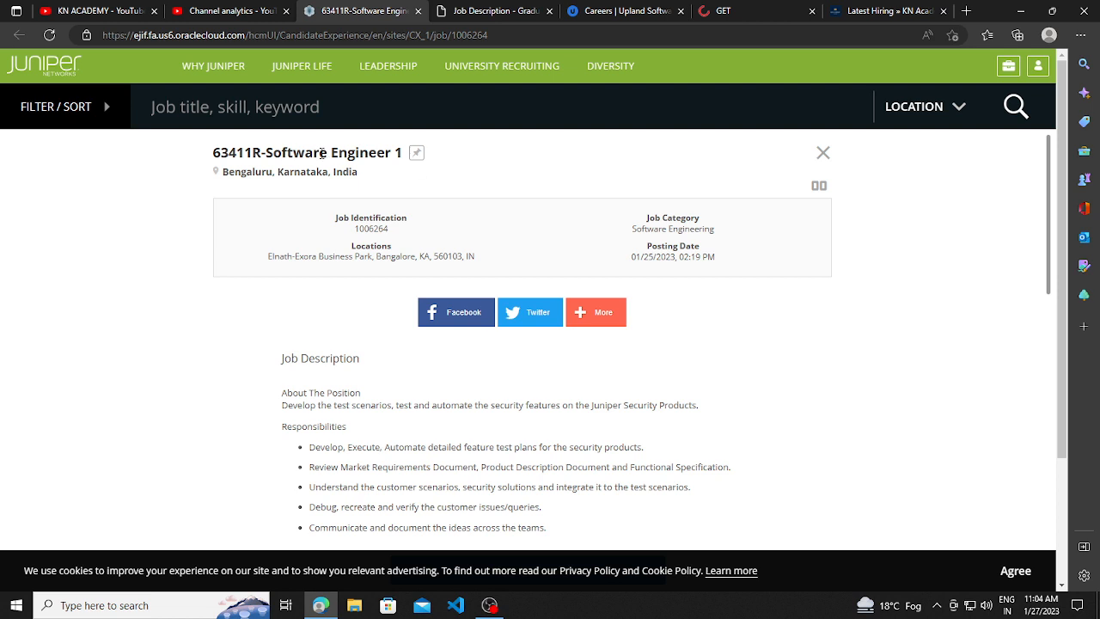
mouse_move(136, 176)
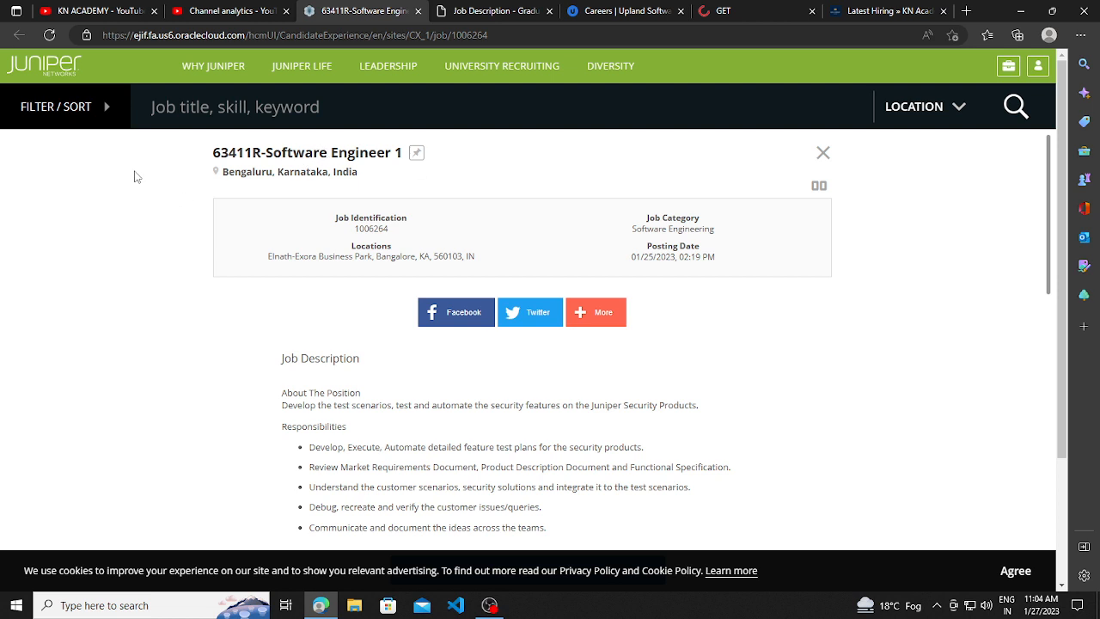
mouse_move(639, 261)
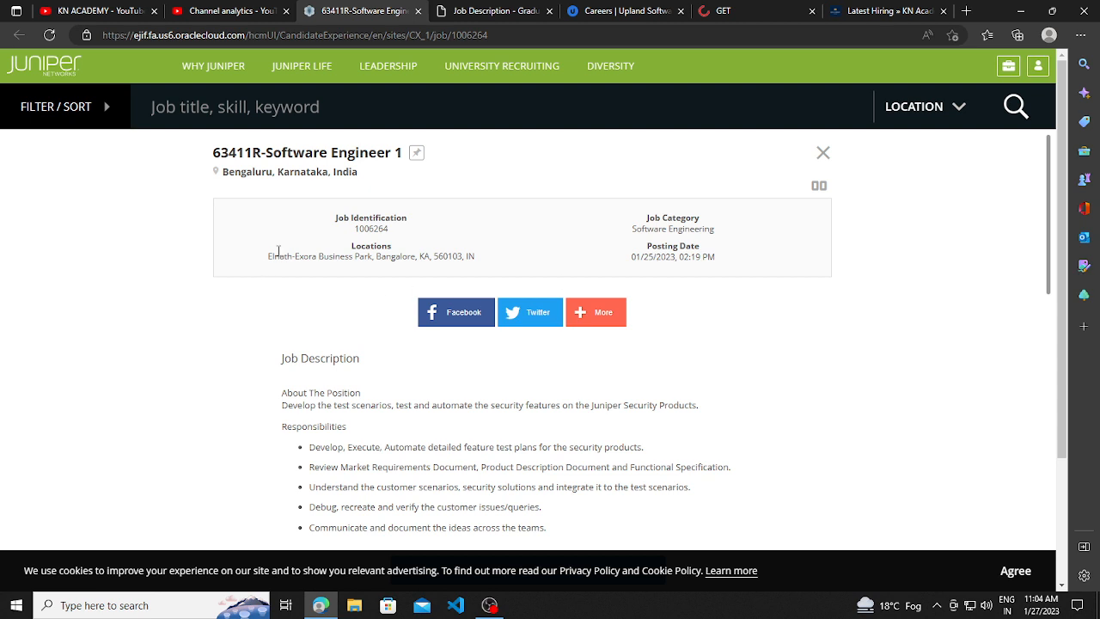
Highlight the Software Engineering job category in the Juniper posting header and move into the role description.
double_click(371, 229)
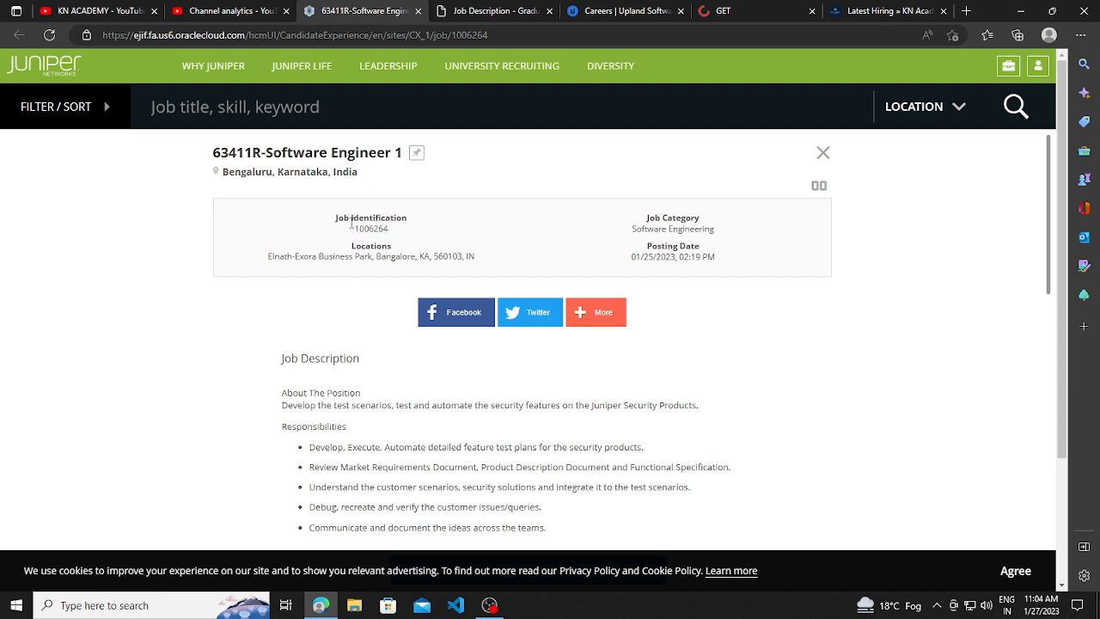
mouse_move(351, 239)
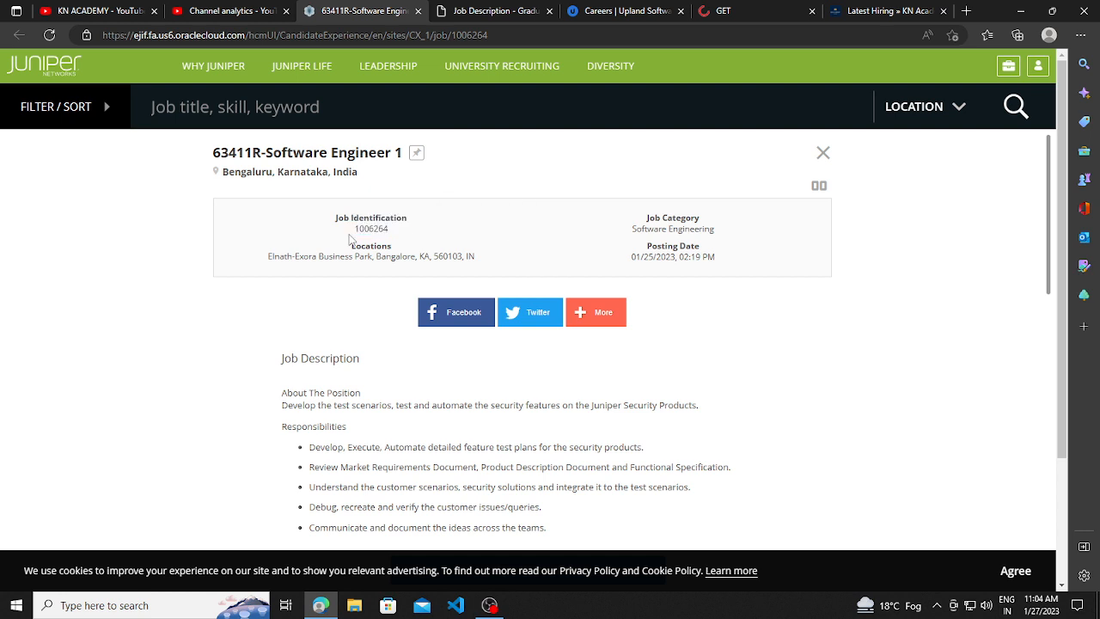
double_click(674, 229)
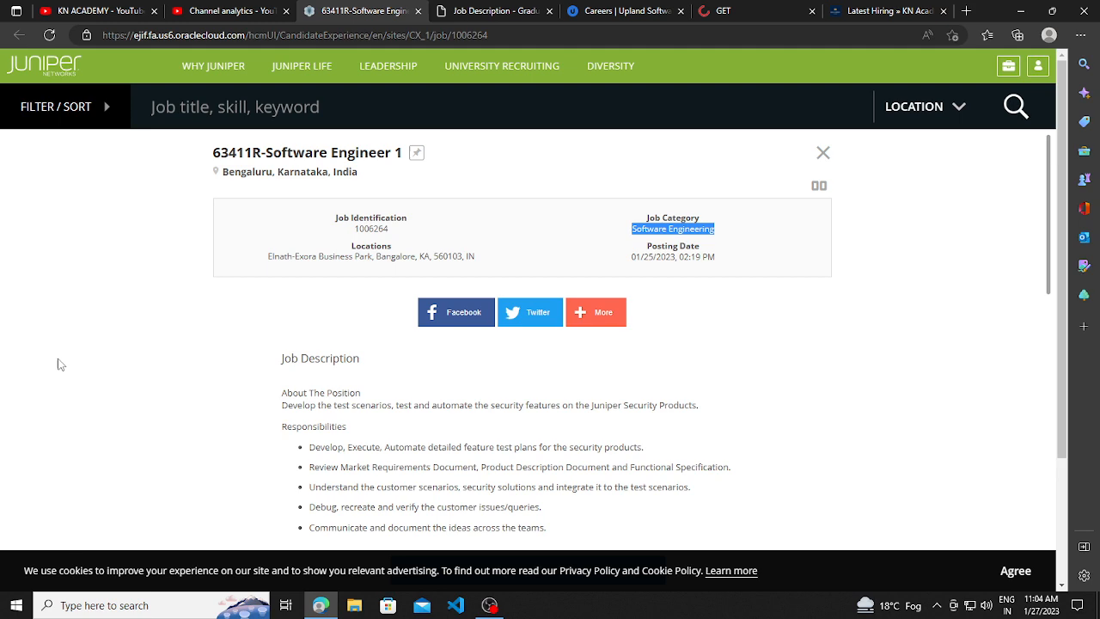
scroll("down", 3)
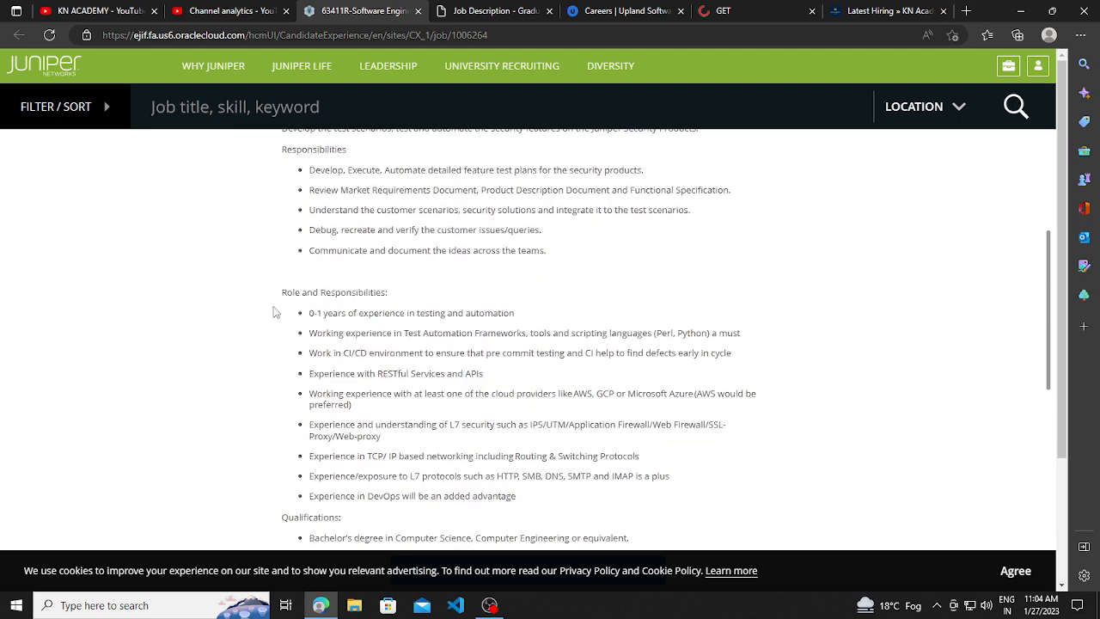
mouse_move(300, 320)
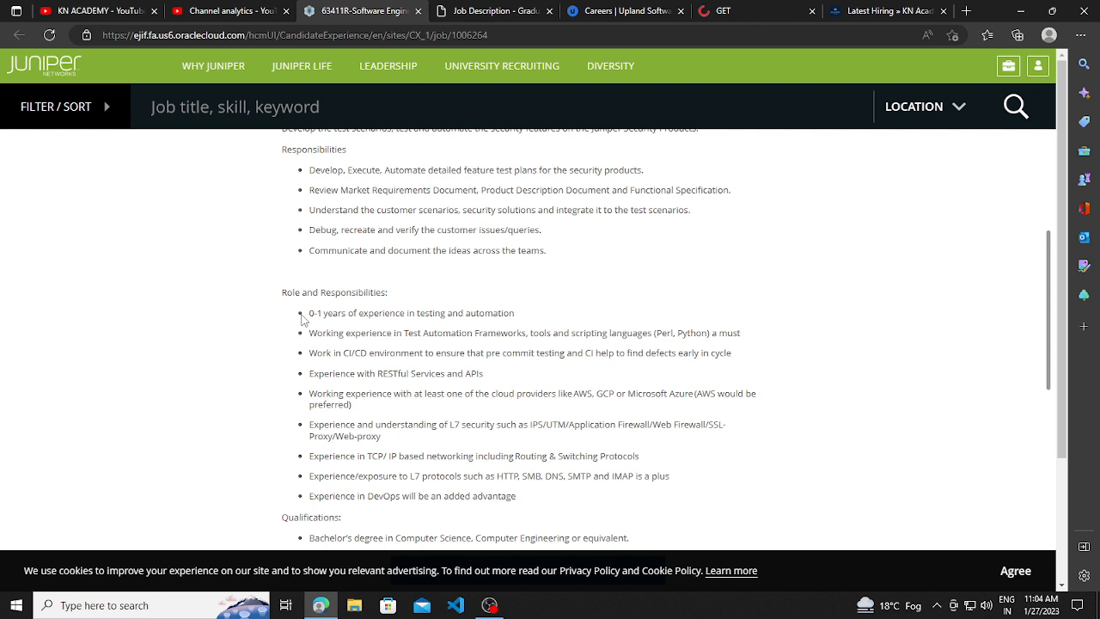
mouse_move(467, 325)
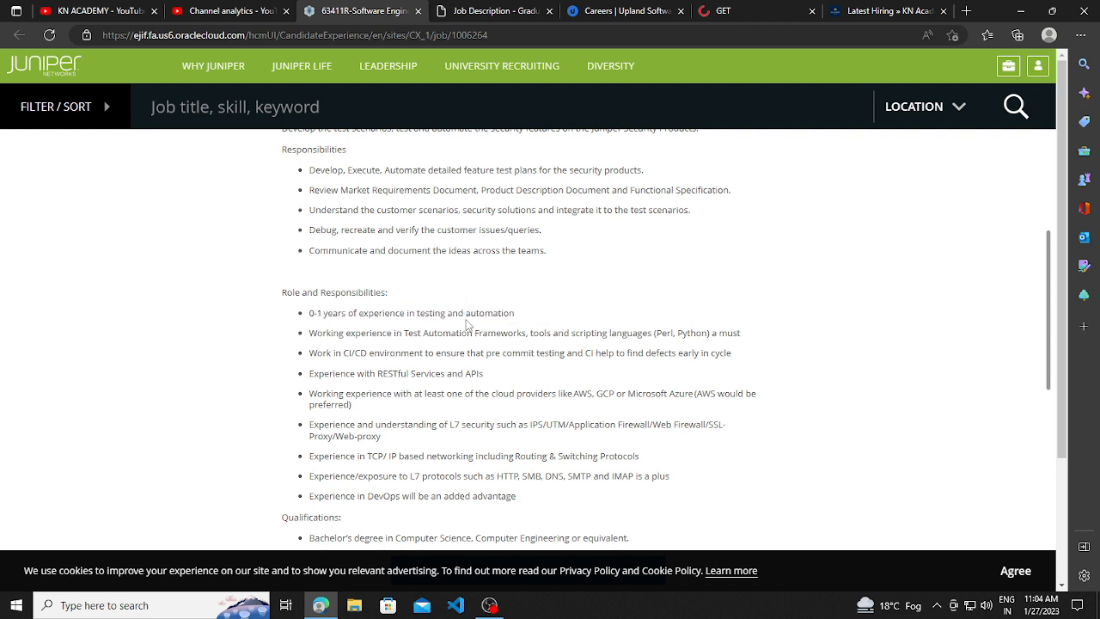
Highlight the test automation experience requirement and the line below it under Role and Responsibilities.
left_click_drag(306, 334, 409, 333)
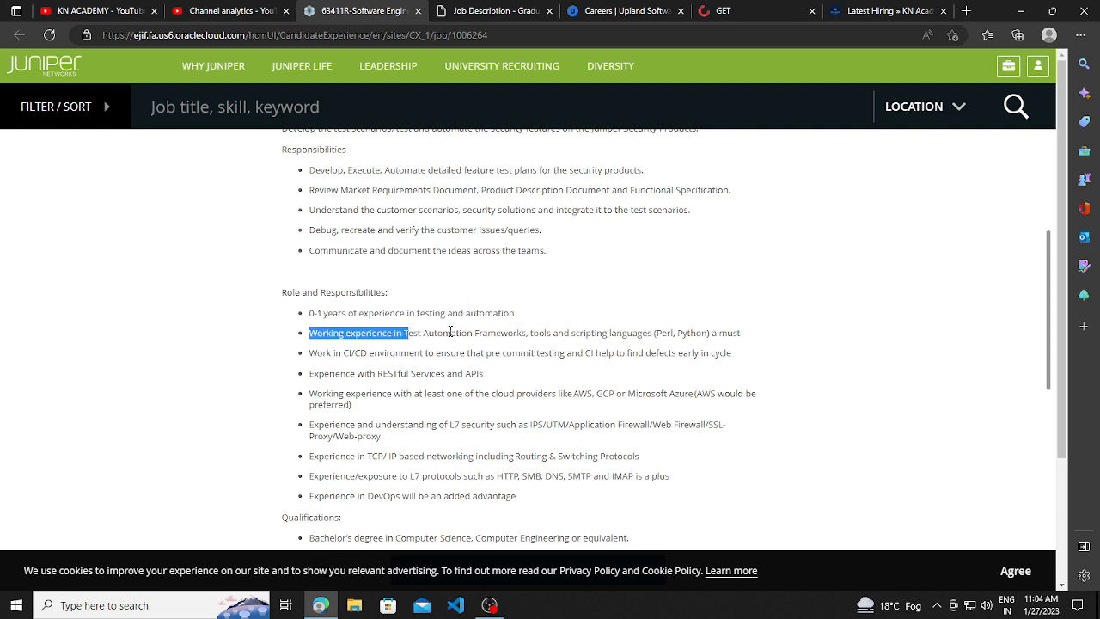
left_click(364, 352)
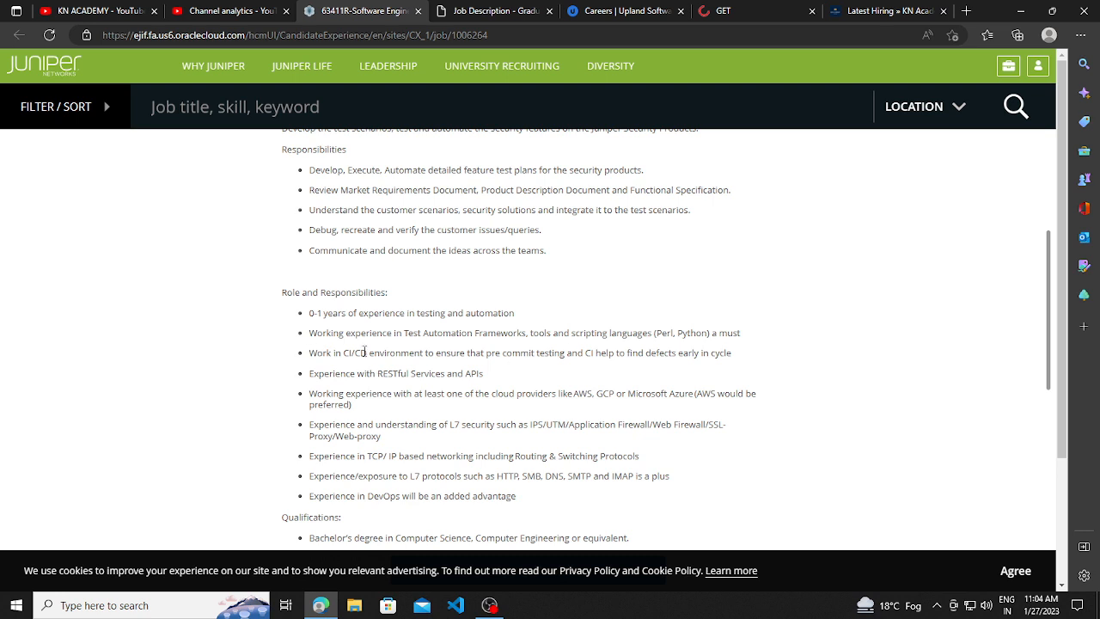
left_click_drag(306, 352, 484, 352)
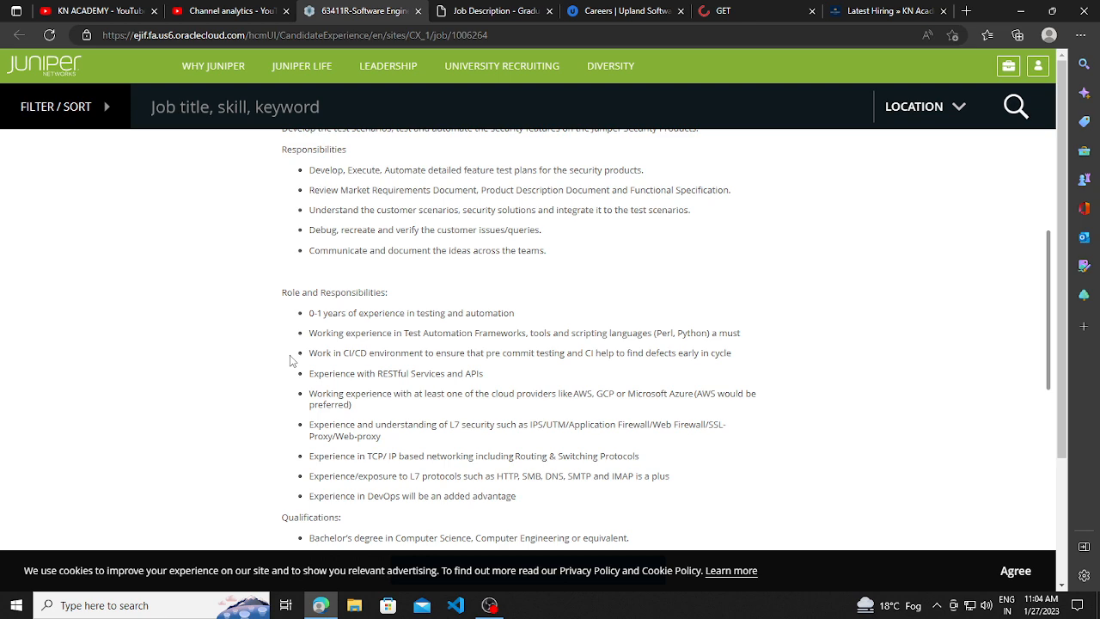
scroll("down", 3)
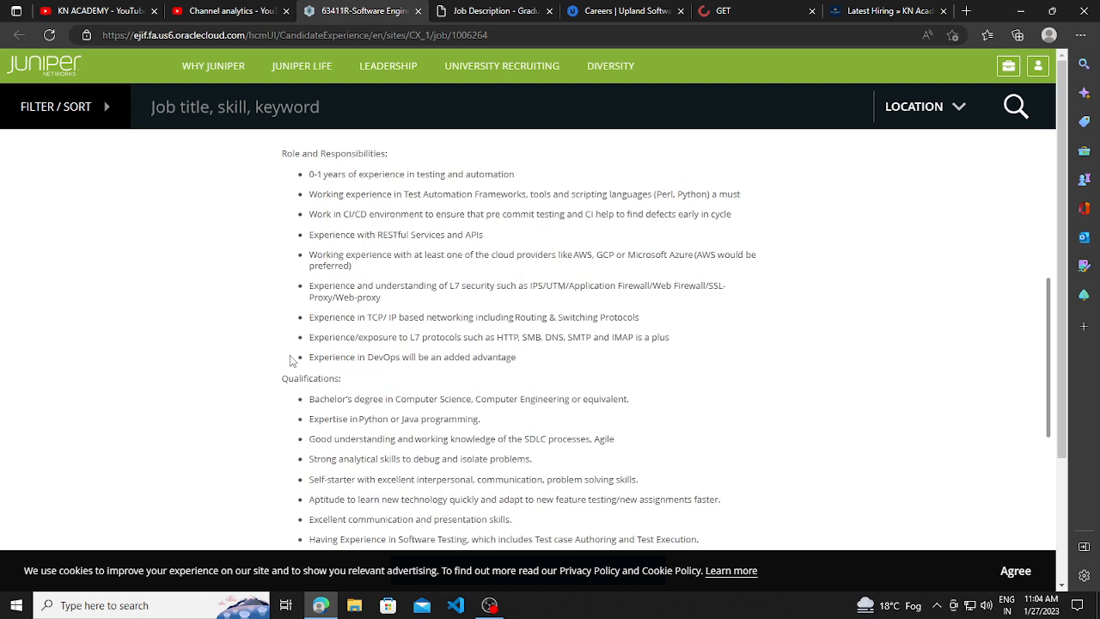
scroll("down", 3)
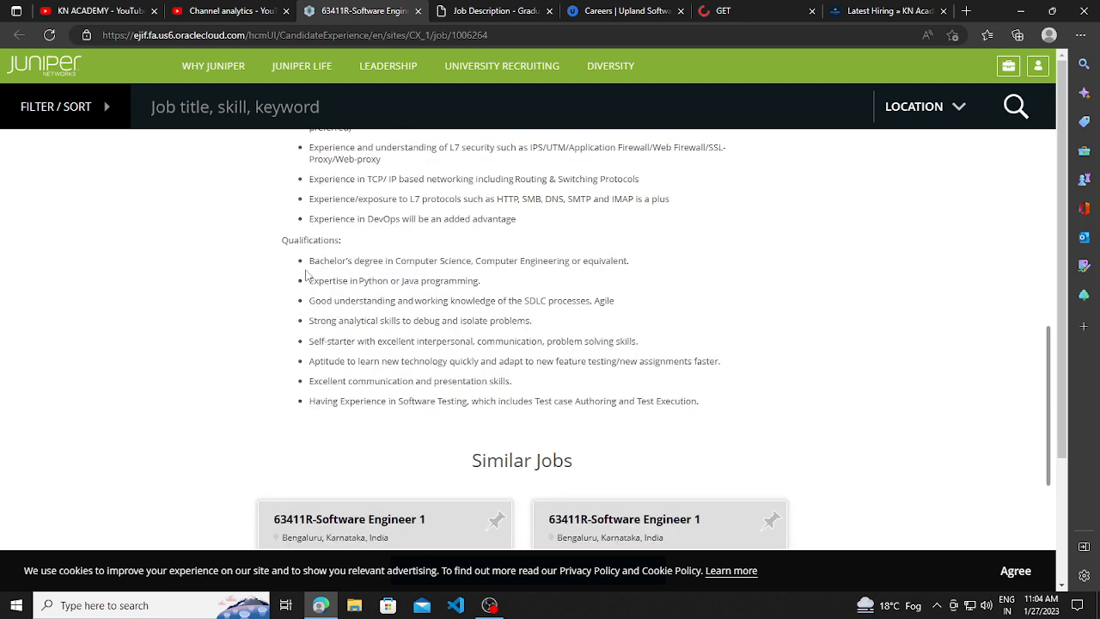
mouse_move(330, 315)
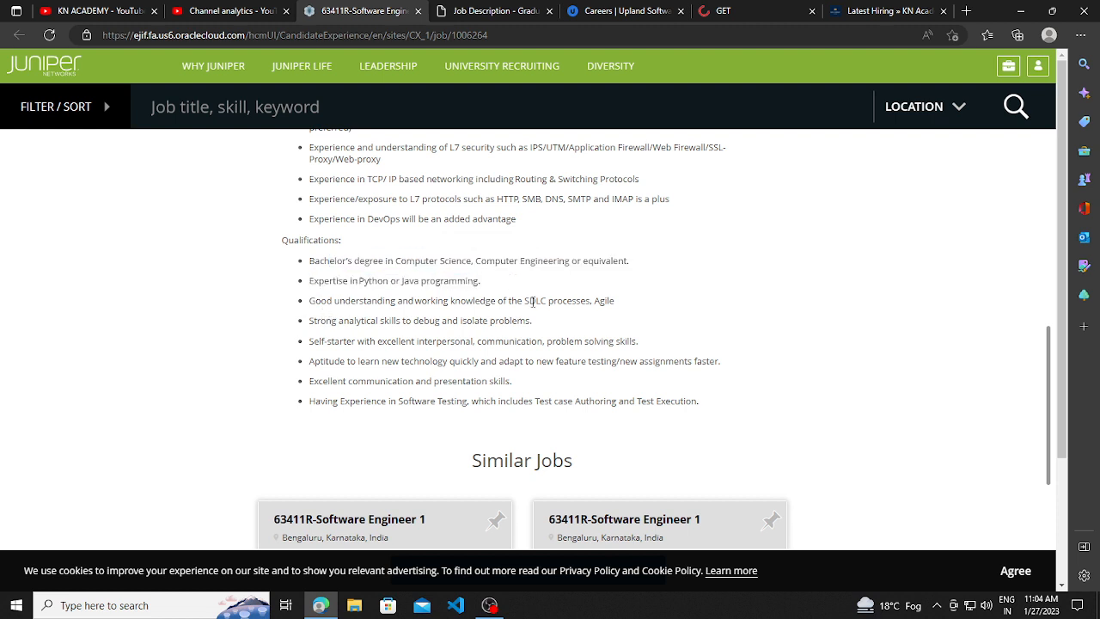
Highlight a line in the Qualifications list and read to its end.
left_click_drag(319, 282, 461, 282)
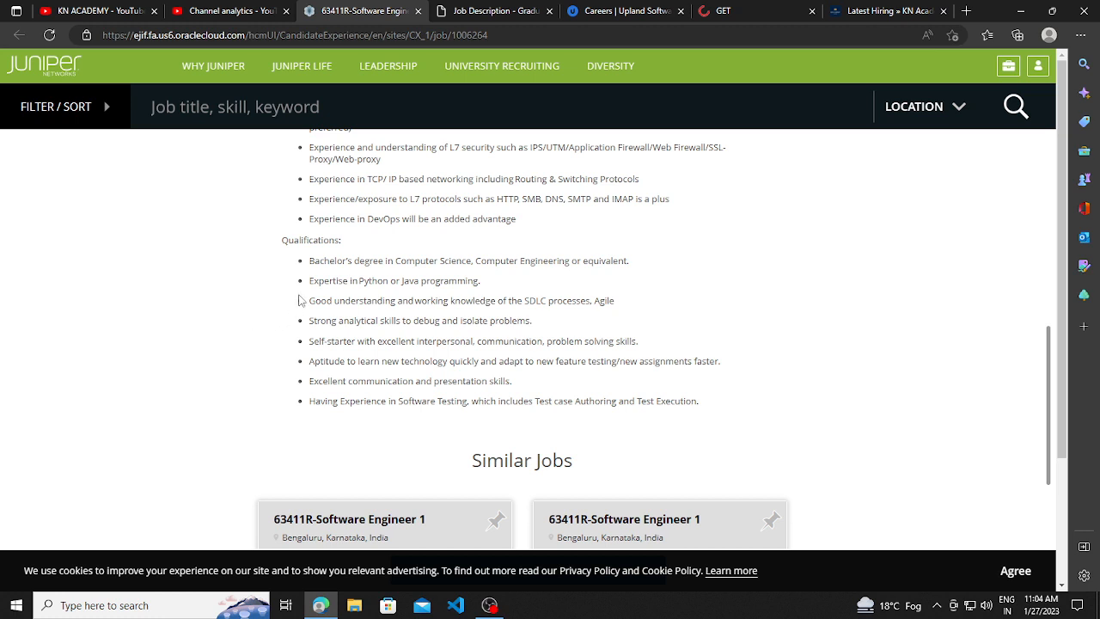
mouse_move(296, 336)
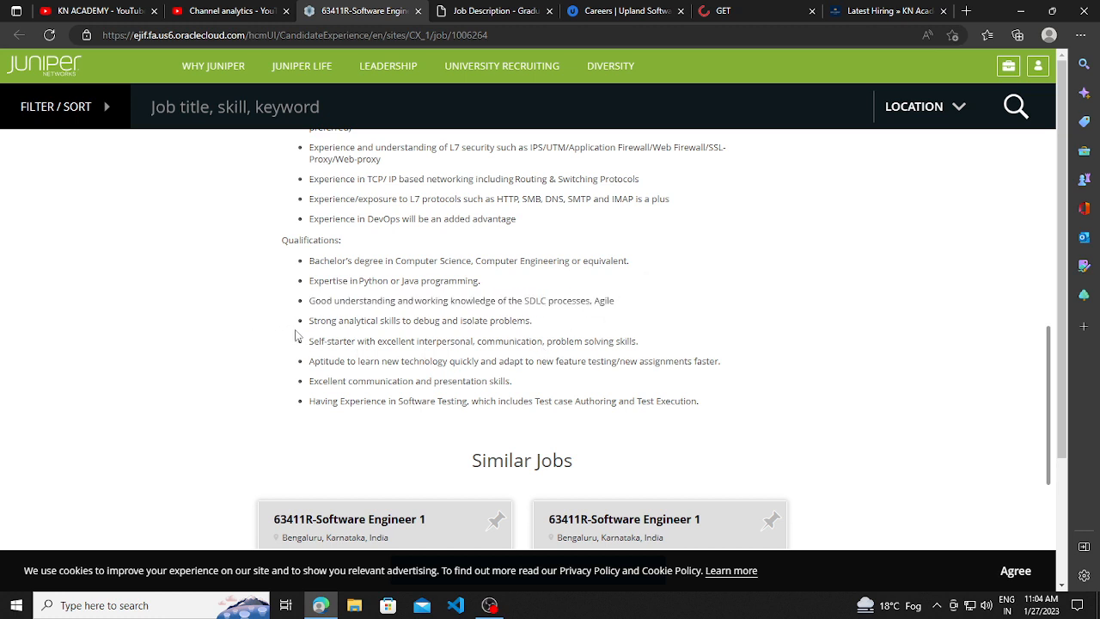
mouse_move(581, 324)
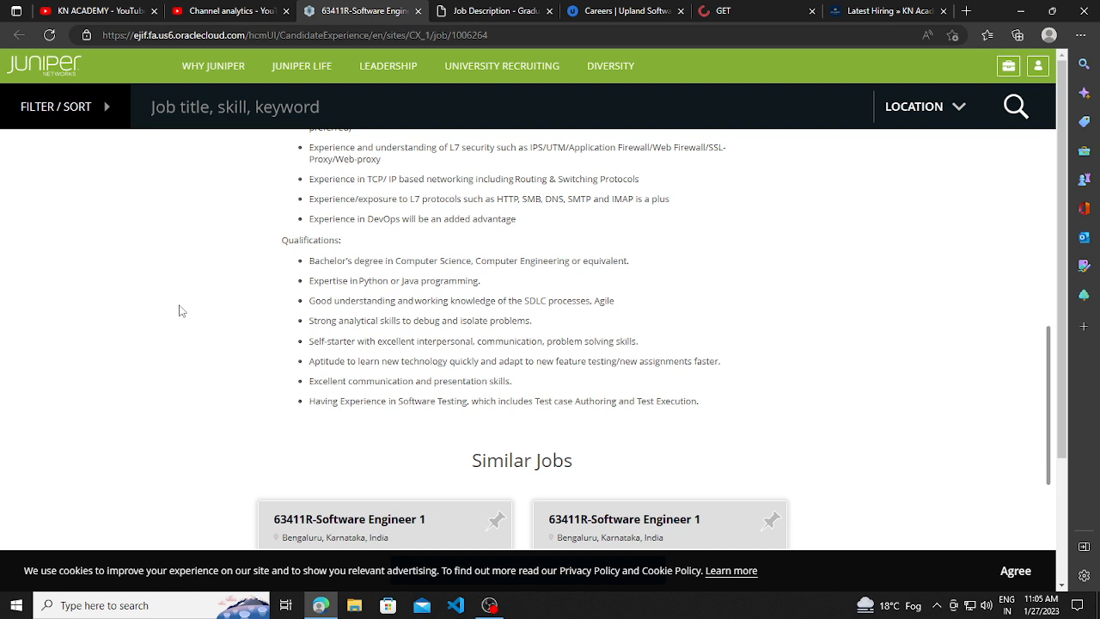
scroll("down", 3)
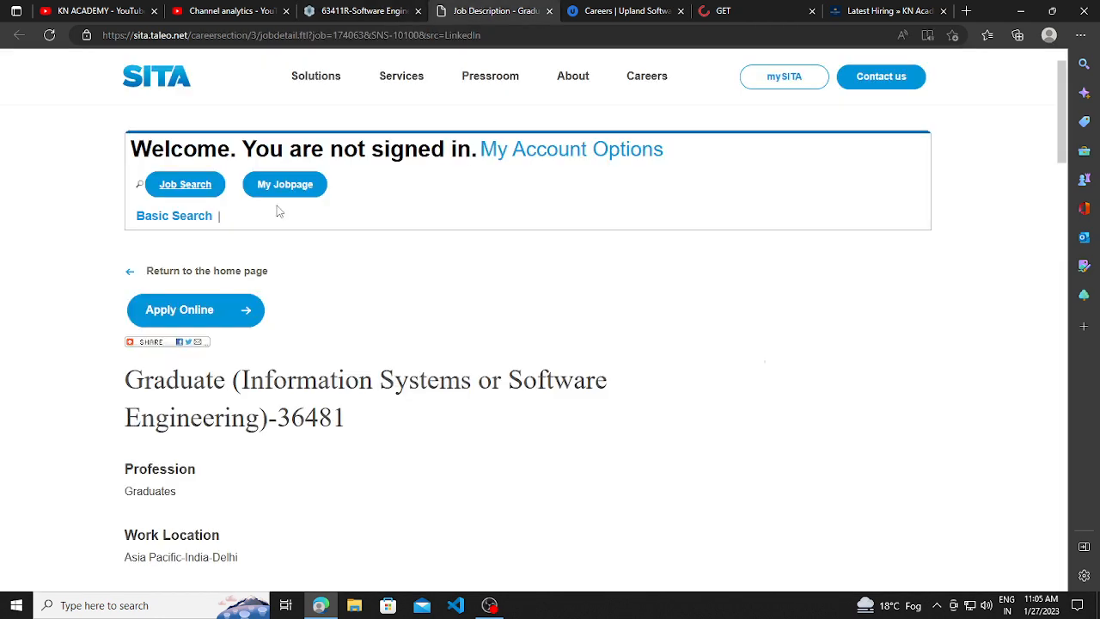
Read down the SITA Graduate posting to the 'Who you are' qualifications list, clearing the highlight over it.
scroll("down", 3)
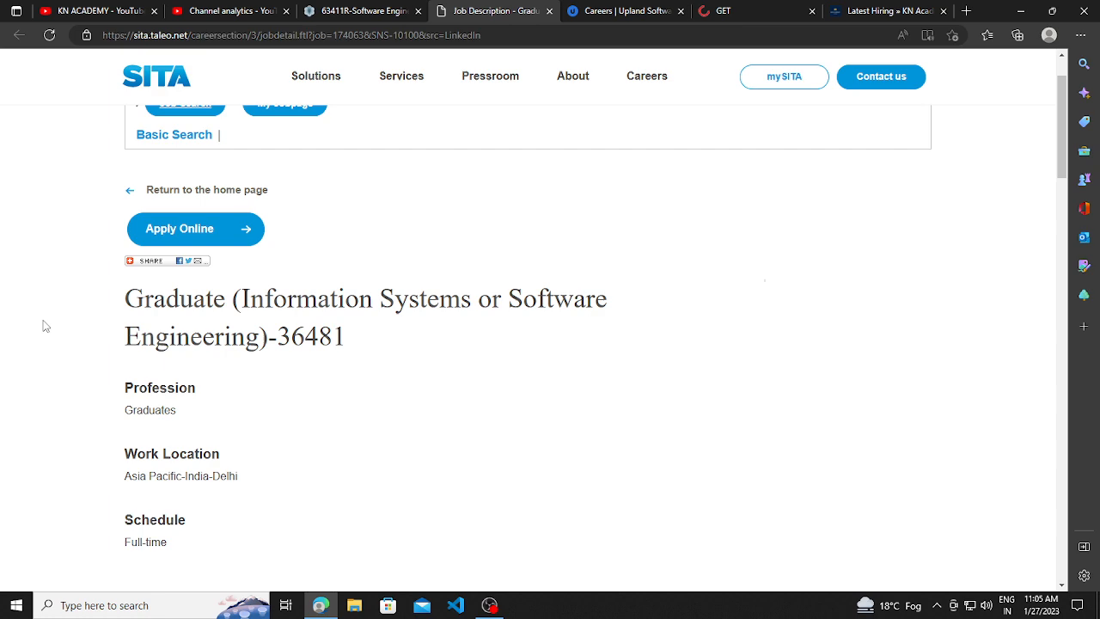
mouse_move(290, 310)
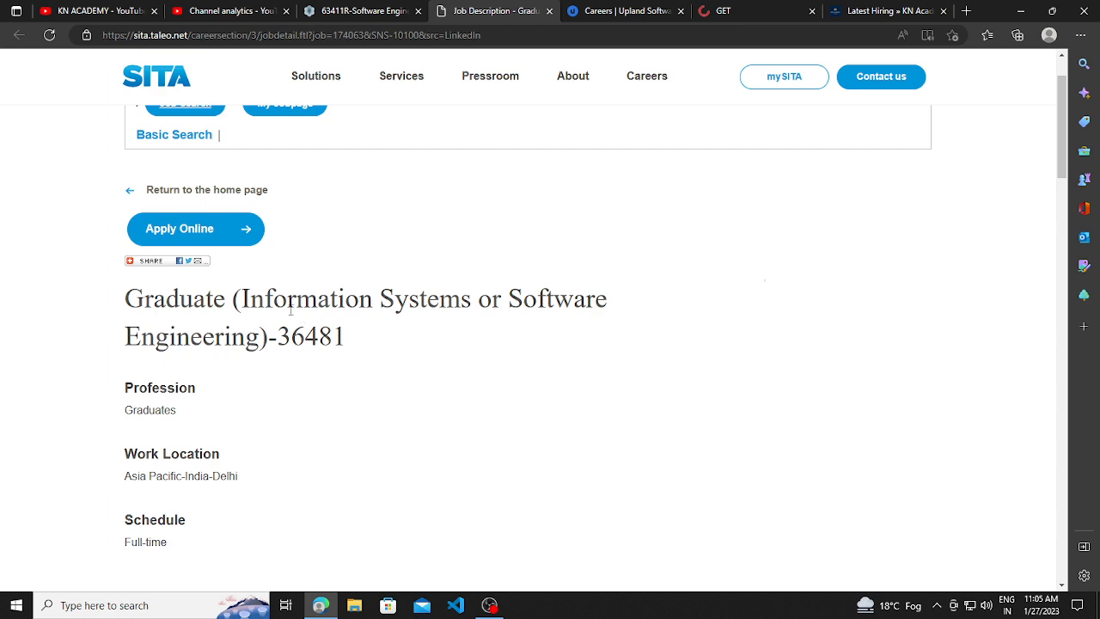
scroll("down", 3)
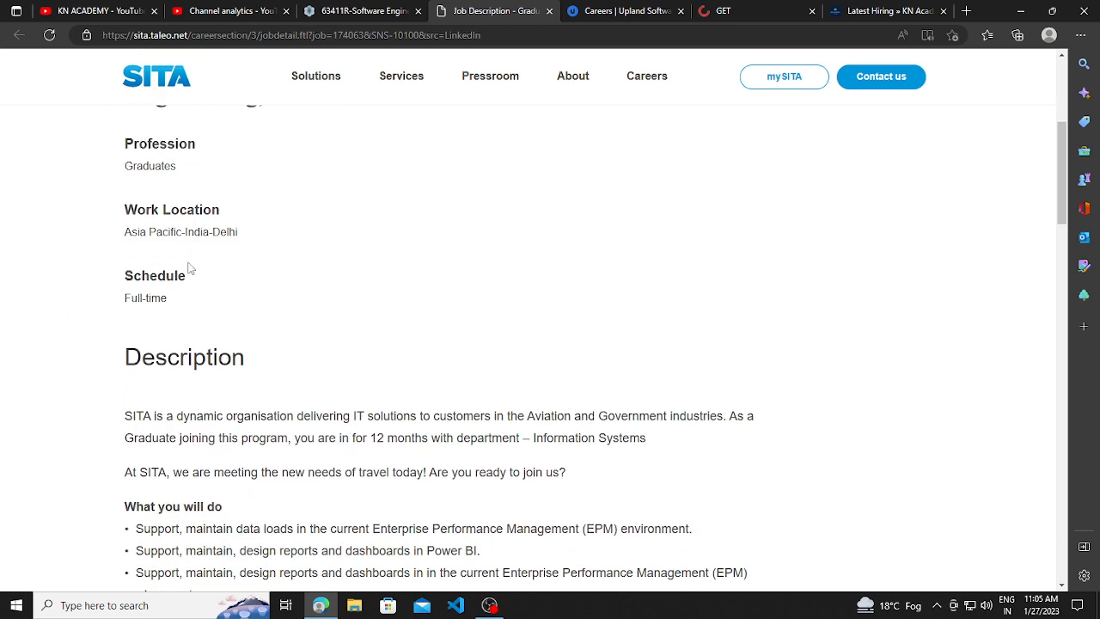
scroll("down", 3)
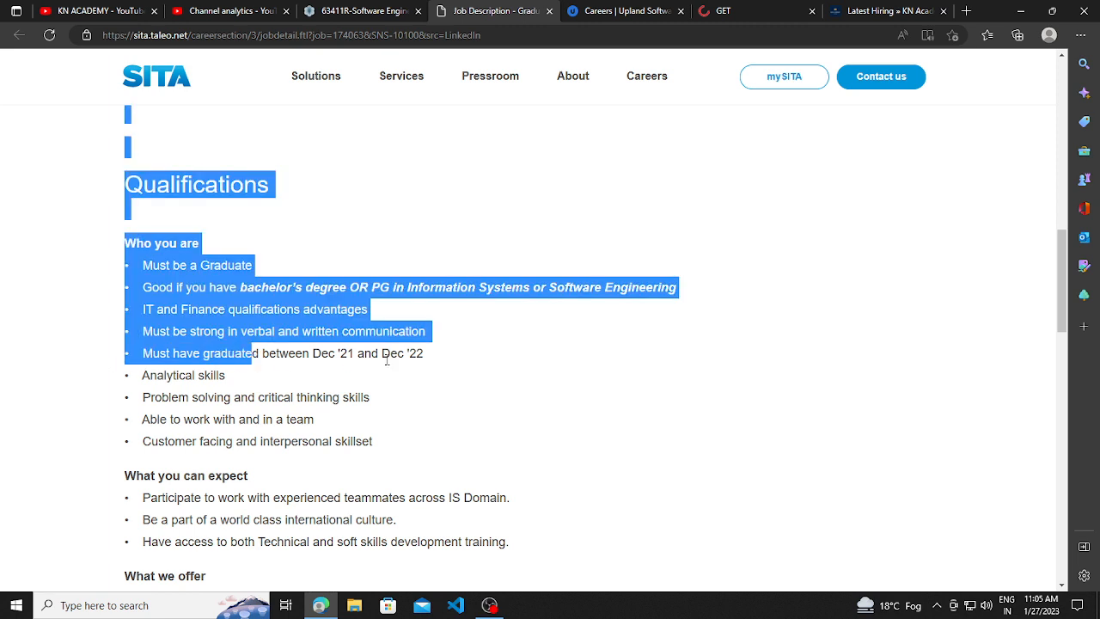
left_click(338, 394)
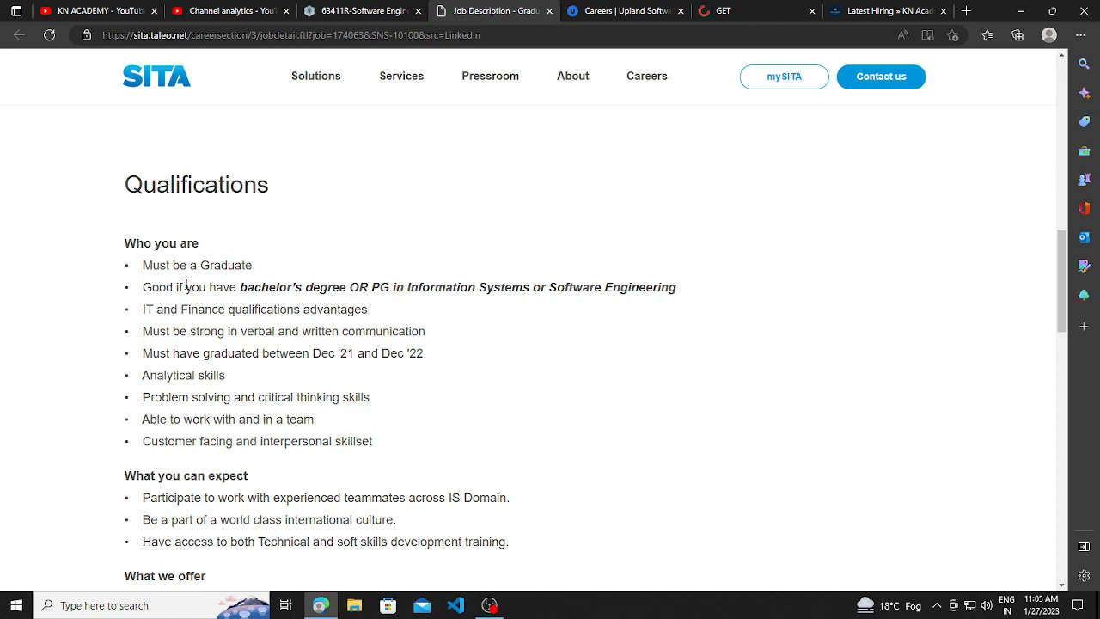
scroll("down", 3)
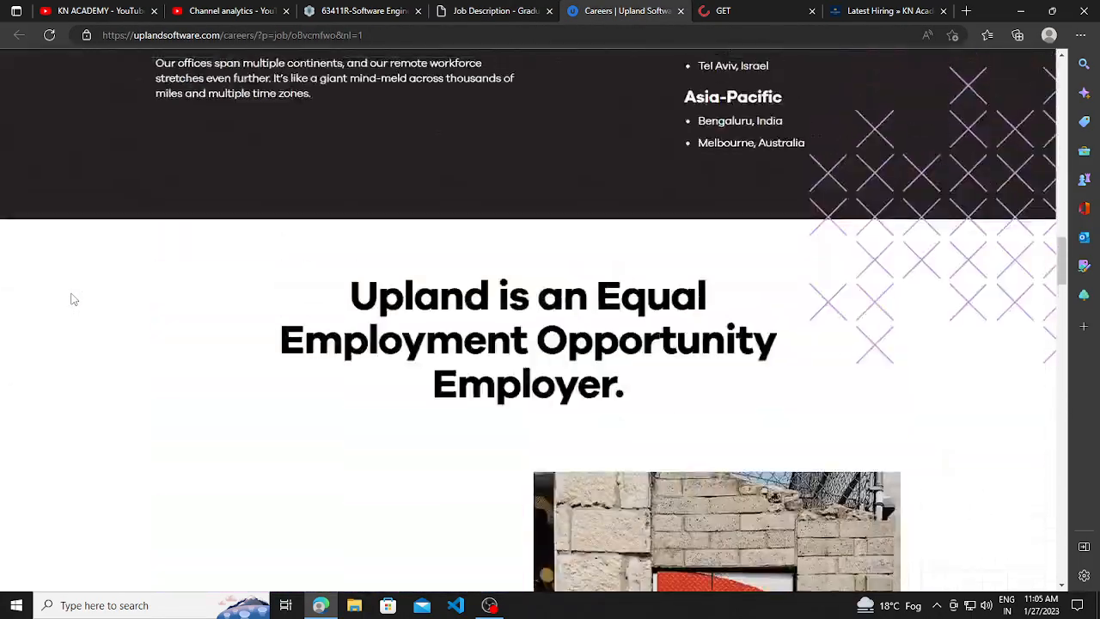
Move down the Upland careers page to the InGenius Software Engineer I Technical Skills table.
scroll("up", 3)
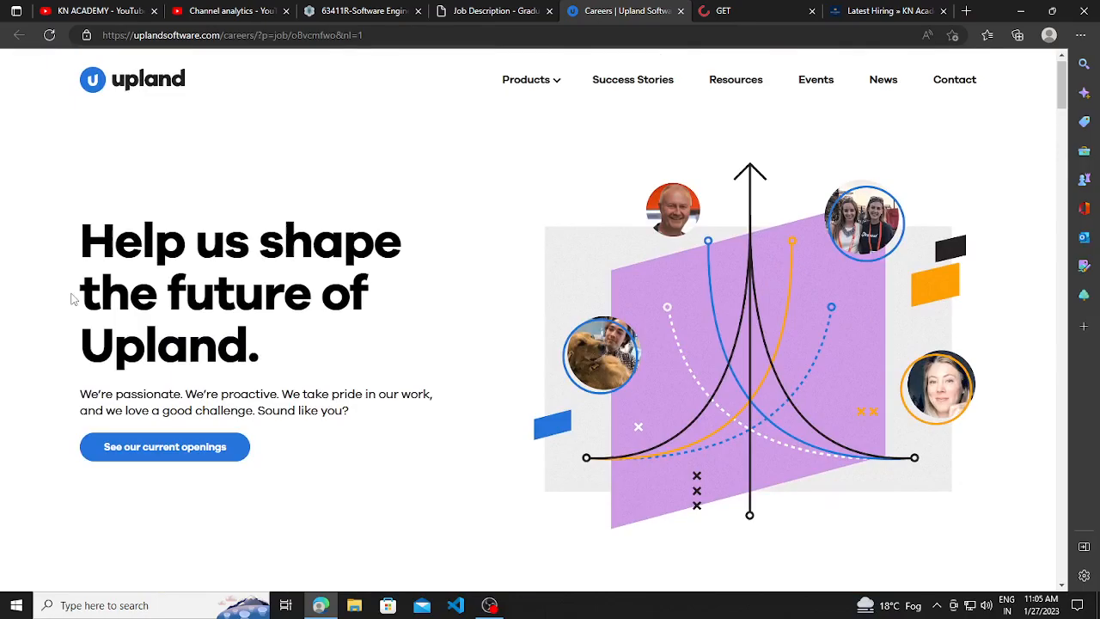
scroll("down", 3)
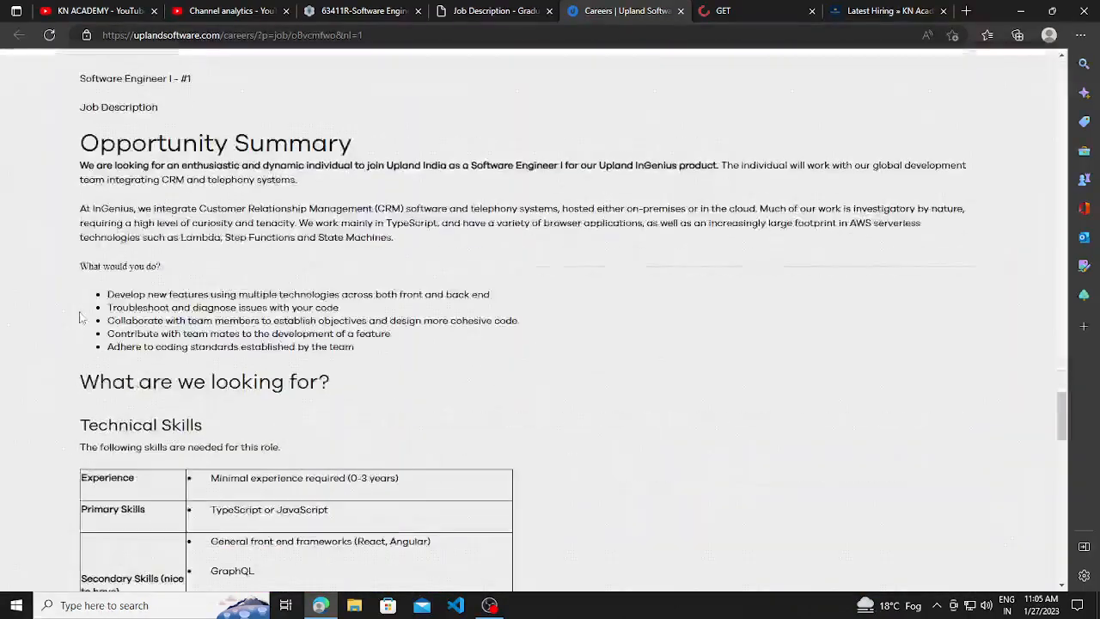
scroll("up", 3)
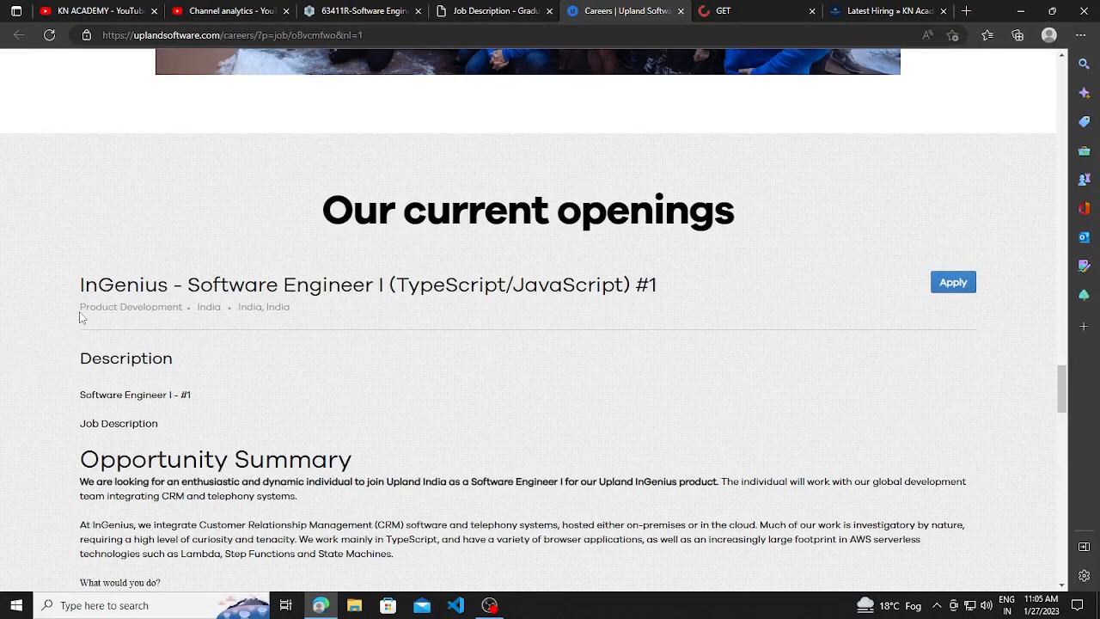
scroll("down", 3)
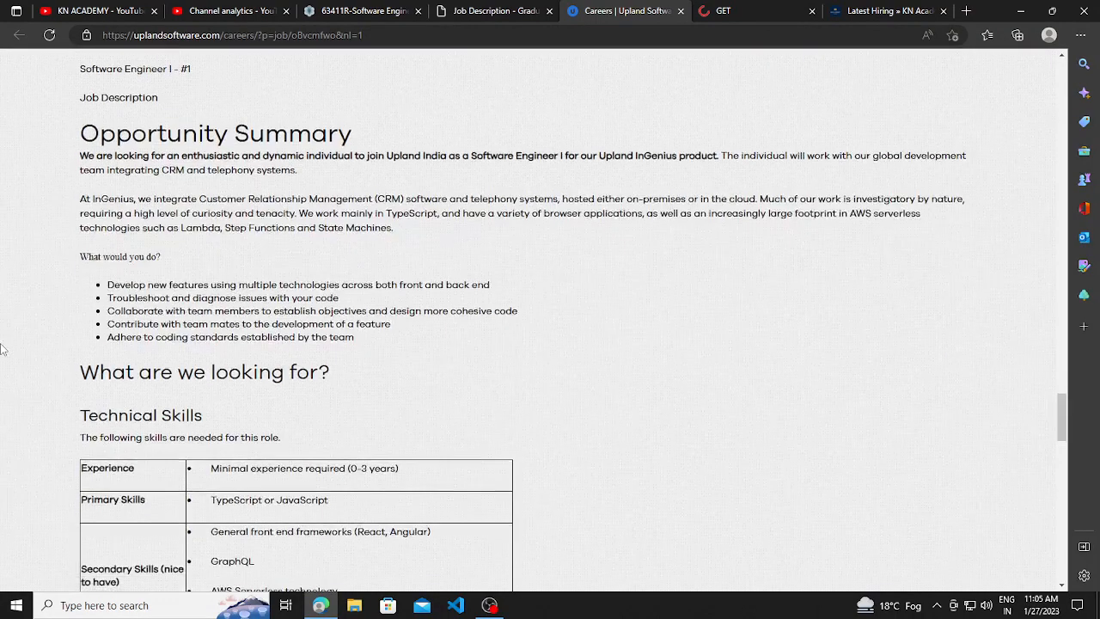
scroll("down", 3)
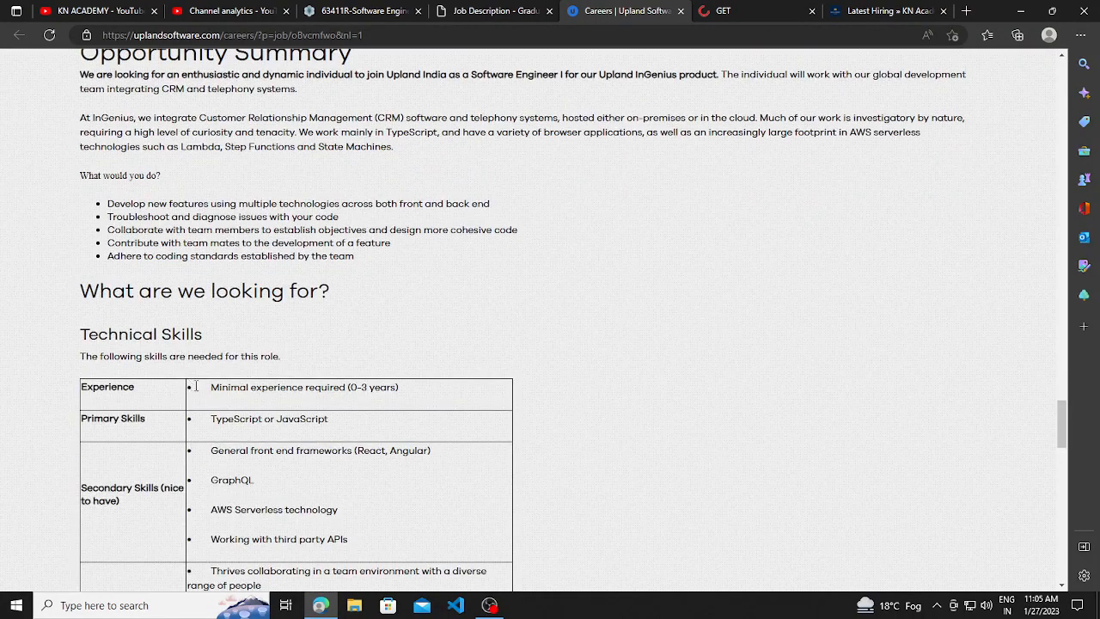
mouse_move(203, 380)
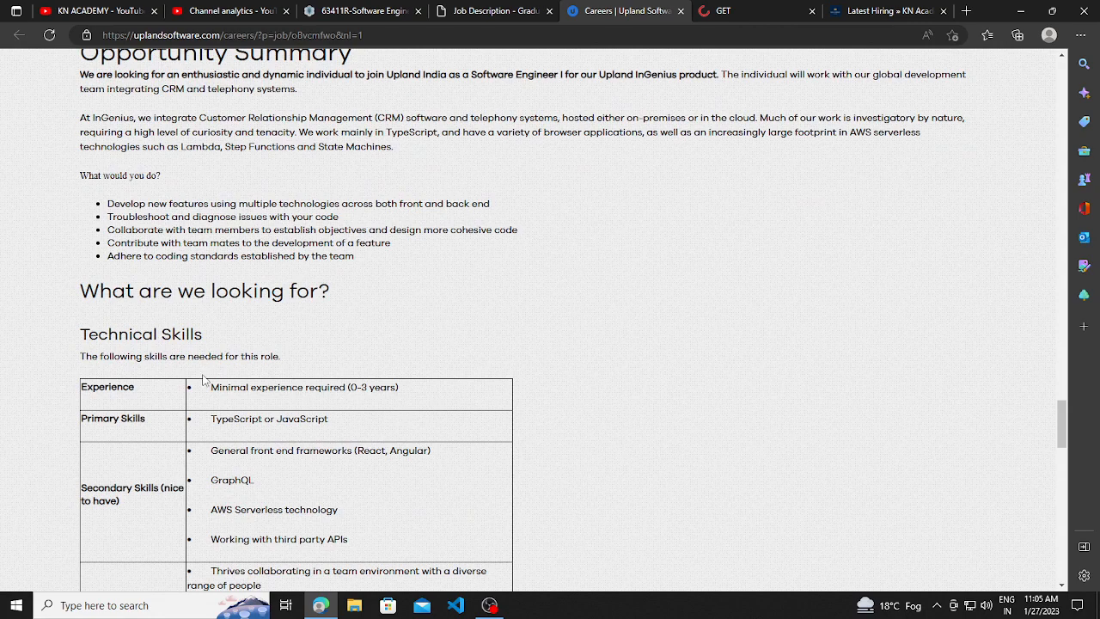
scroll("down", 3)
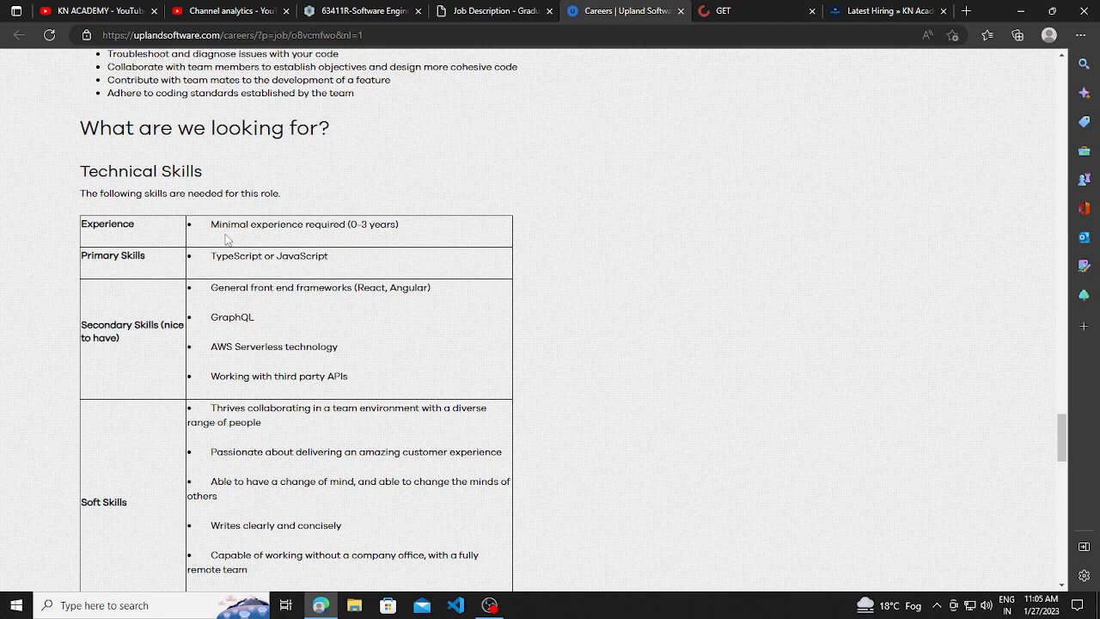
mouse_move(60, 289)
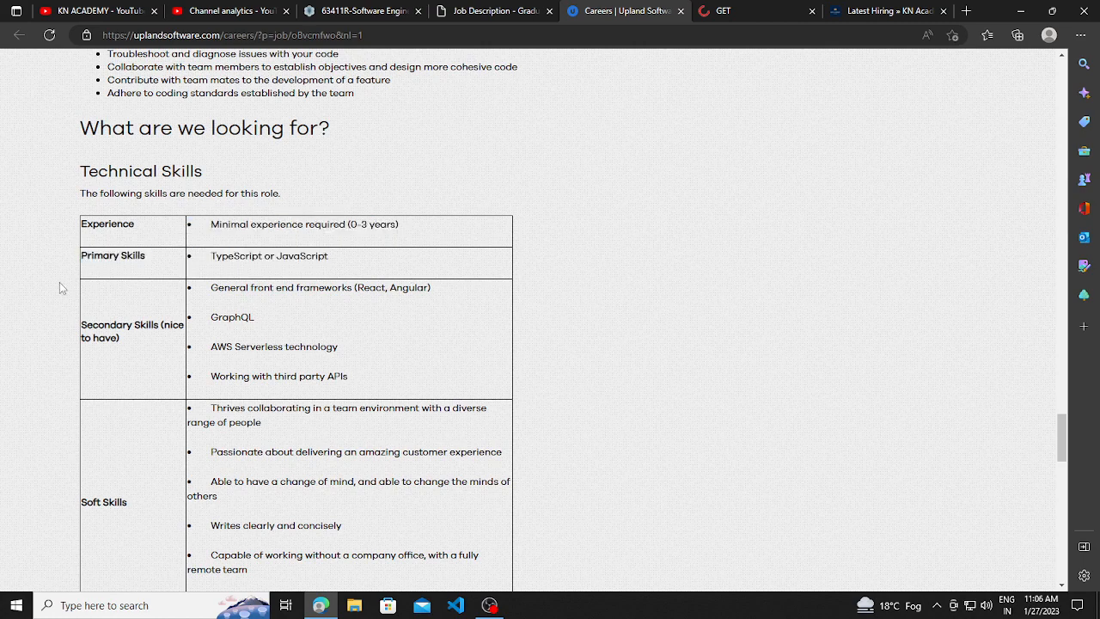
mouse_move(3, 289)
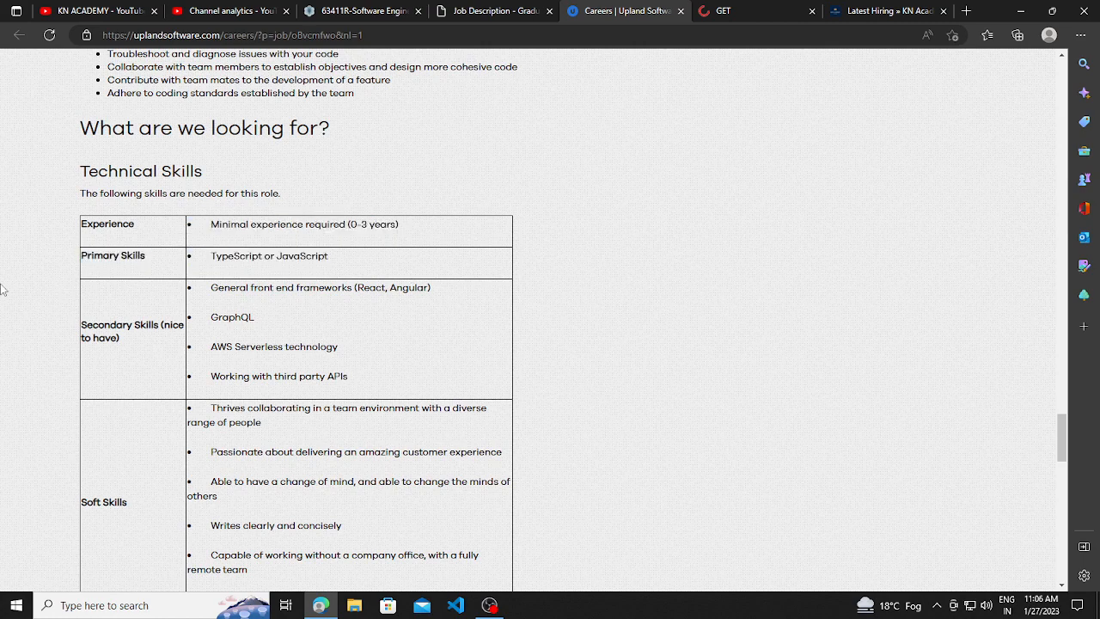
Select 'AWS Serverless technology' among nice-to-have skills, then read the qualification and company sections.
double_click(216, 223)
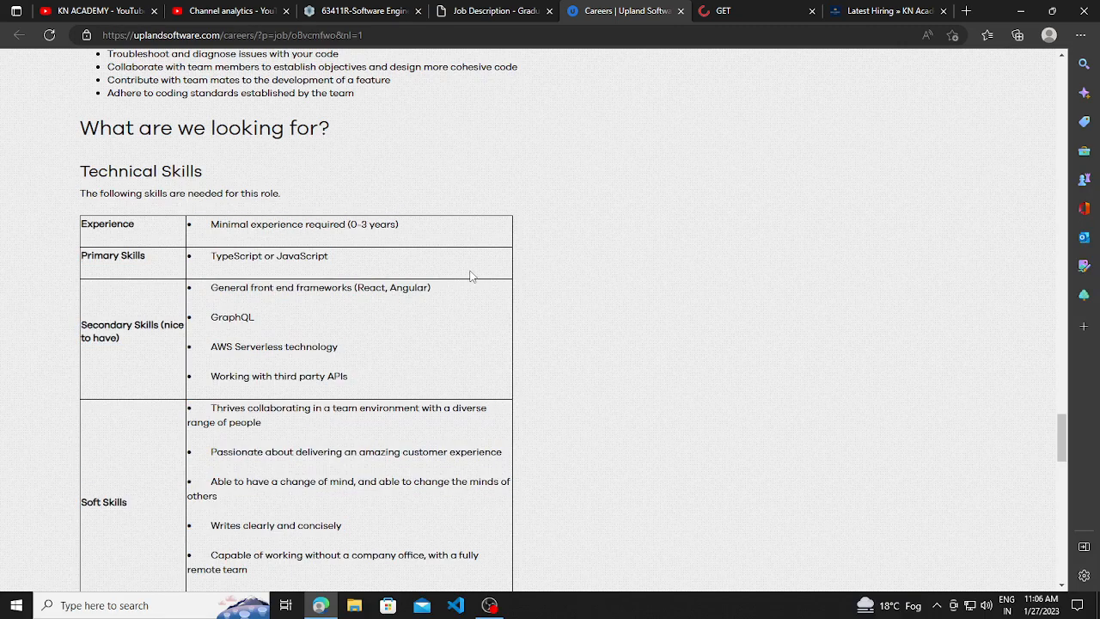
mouse_move(3, 430)
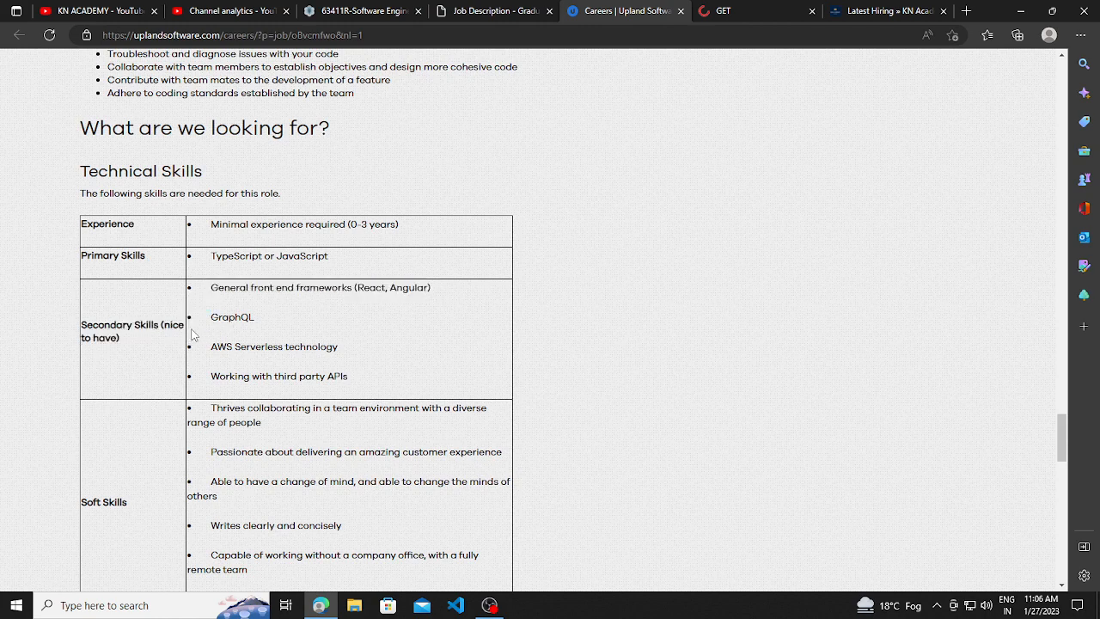
mouse_move(461, 313)
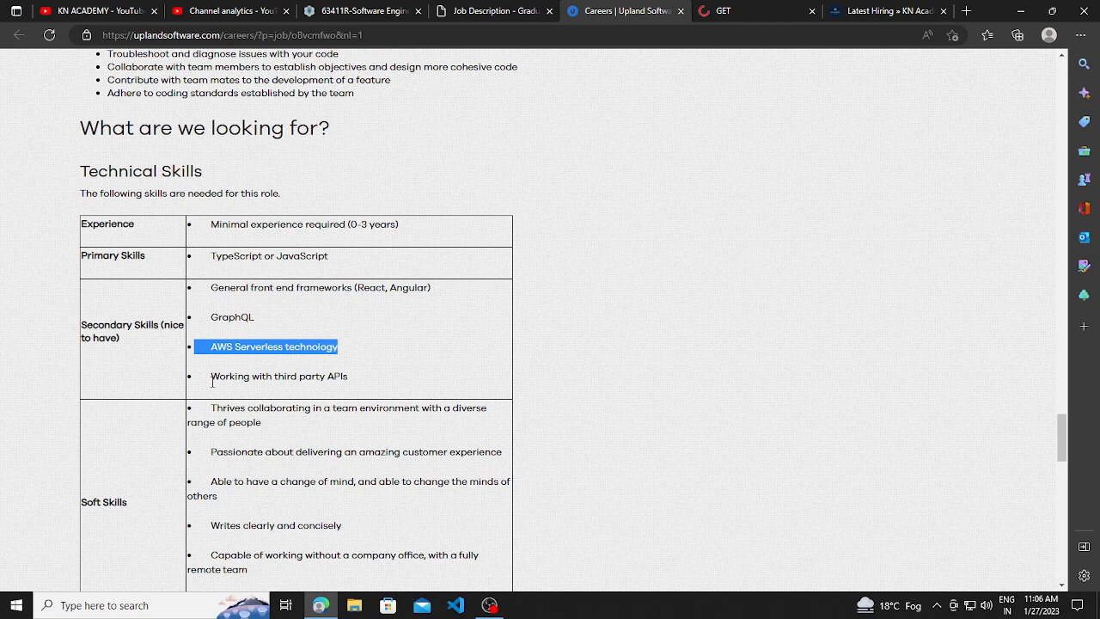
scroll("down", 3)
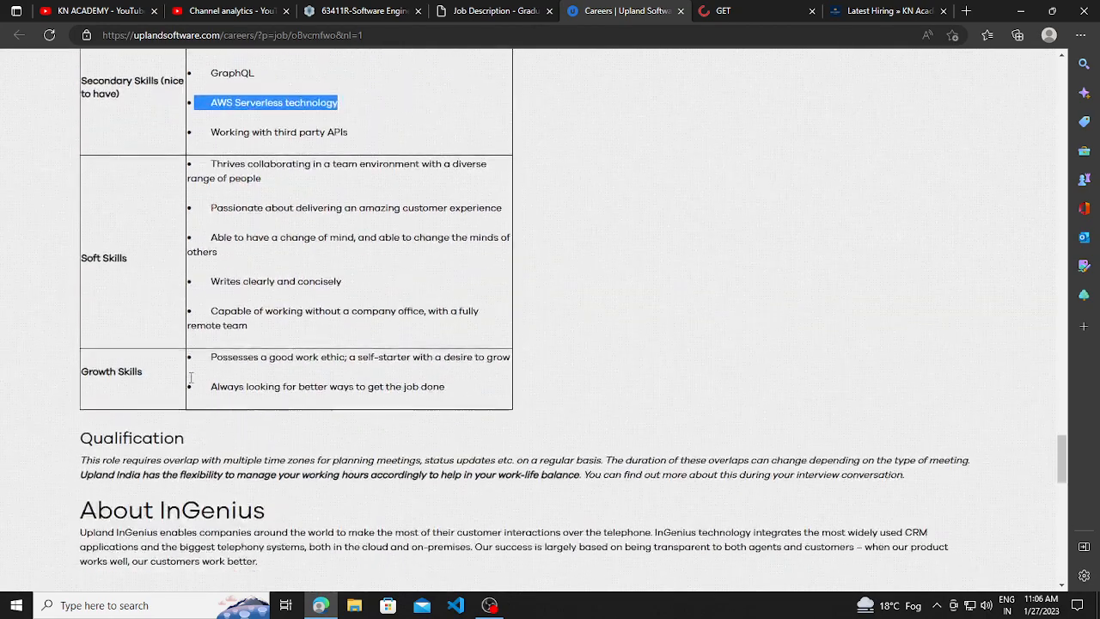
scroll("down", 3)
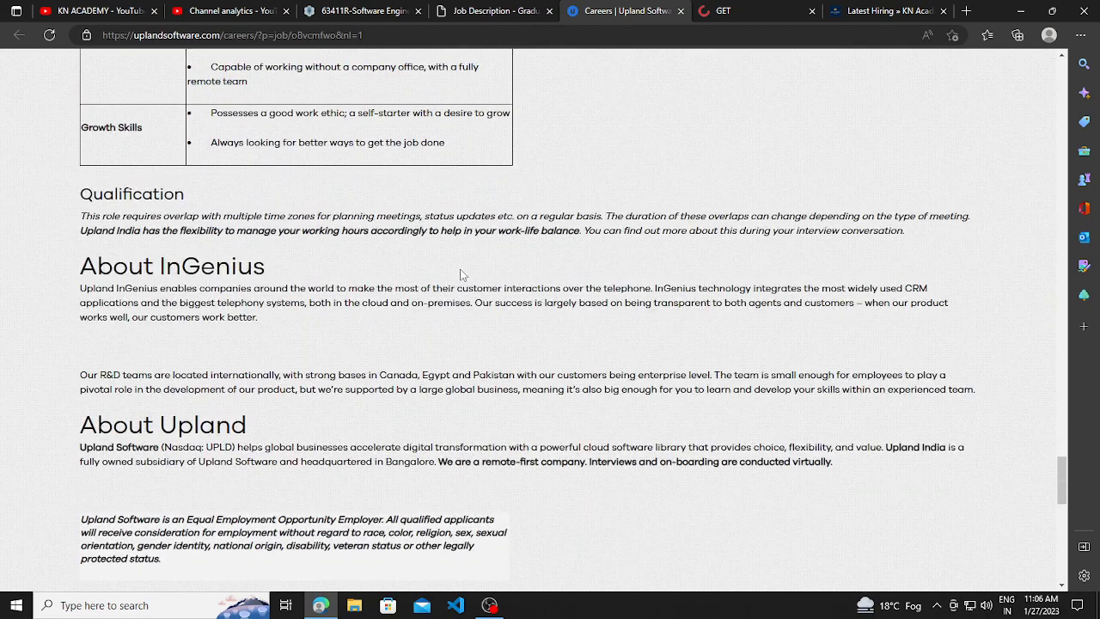
scroll("down", 3)
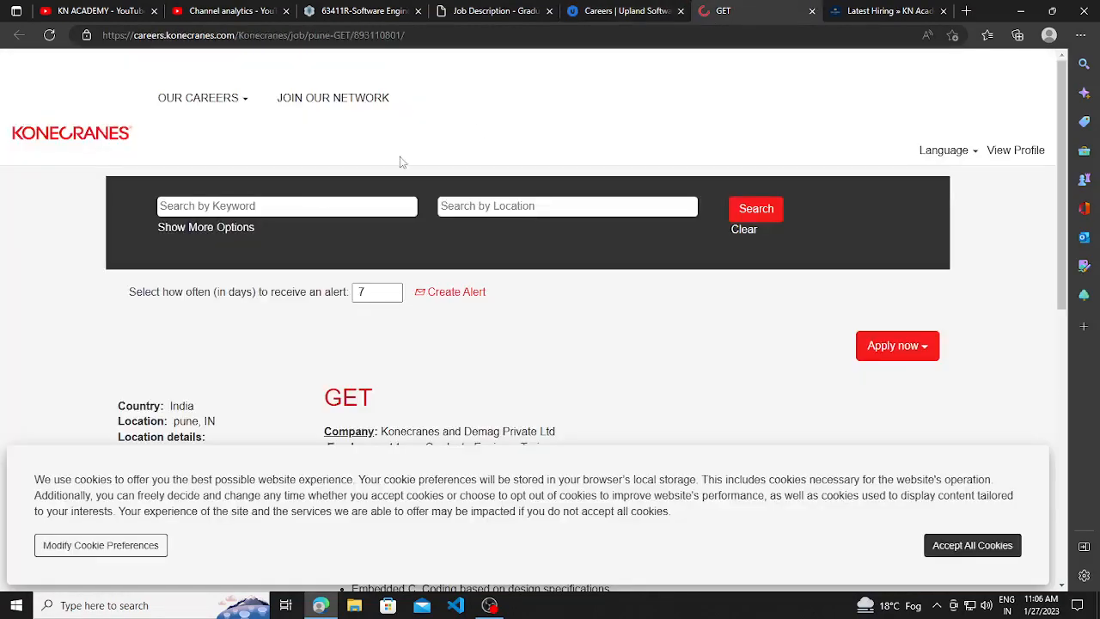
mouse_move(207, 176)
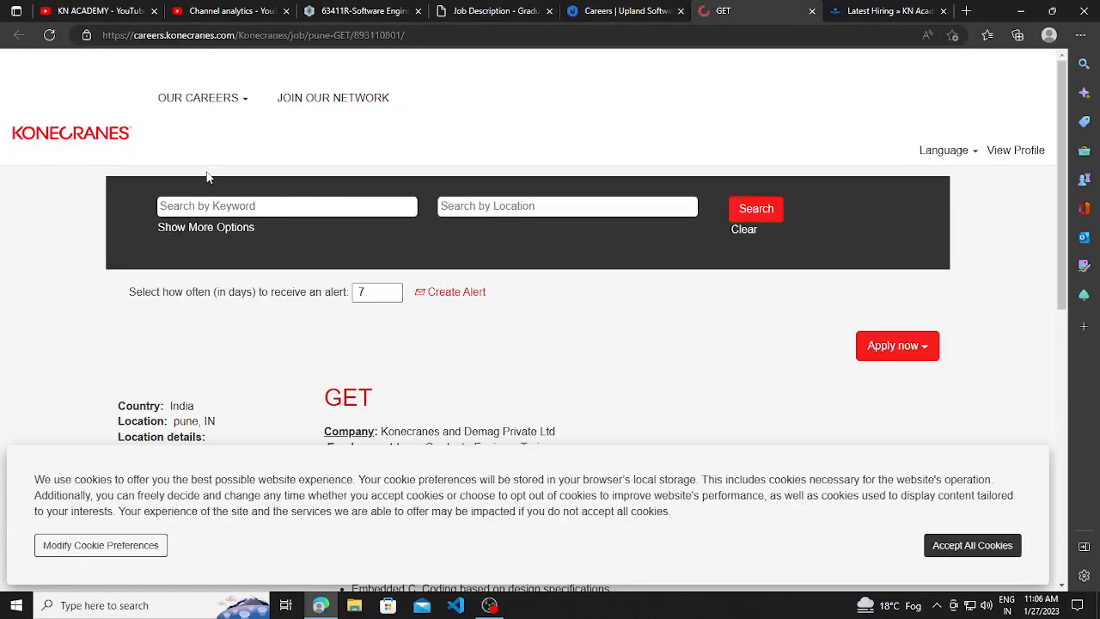
Read past the GET education requirements and emphasise, then clear, the added-advantage technologies list.
scroll("down", 3)
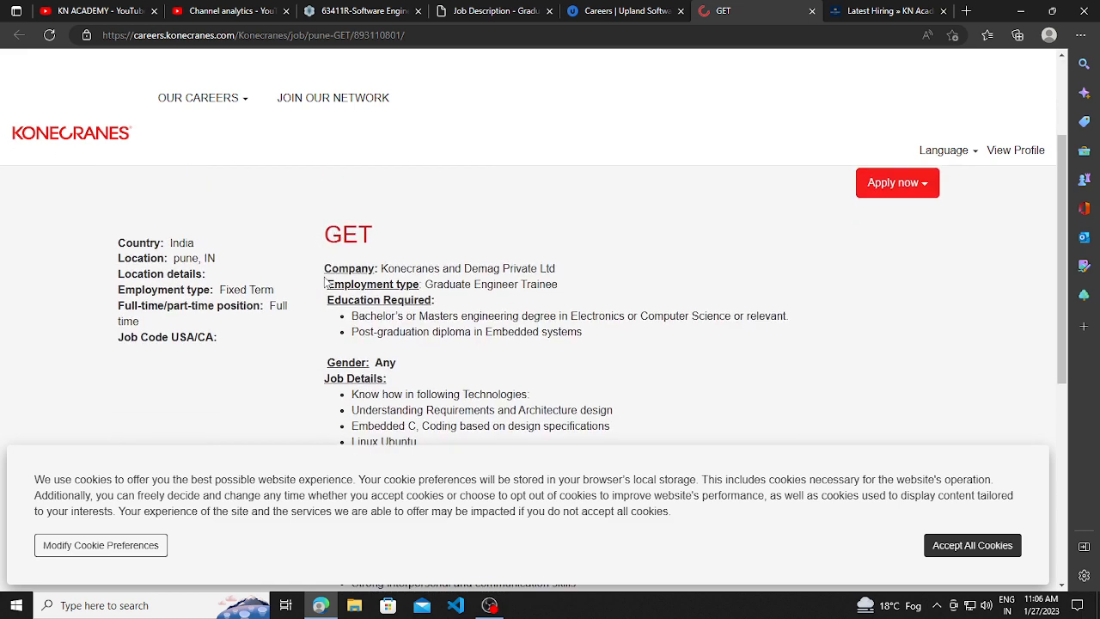
mouse_move(316, 318)
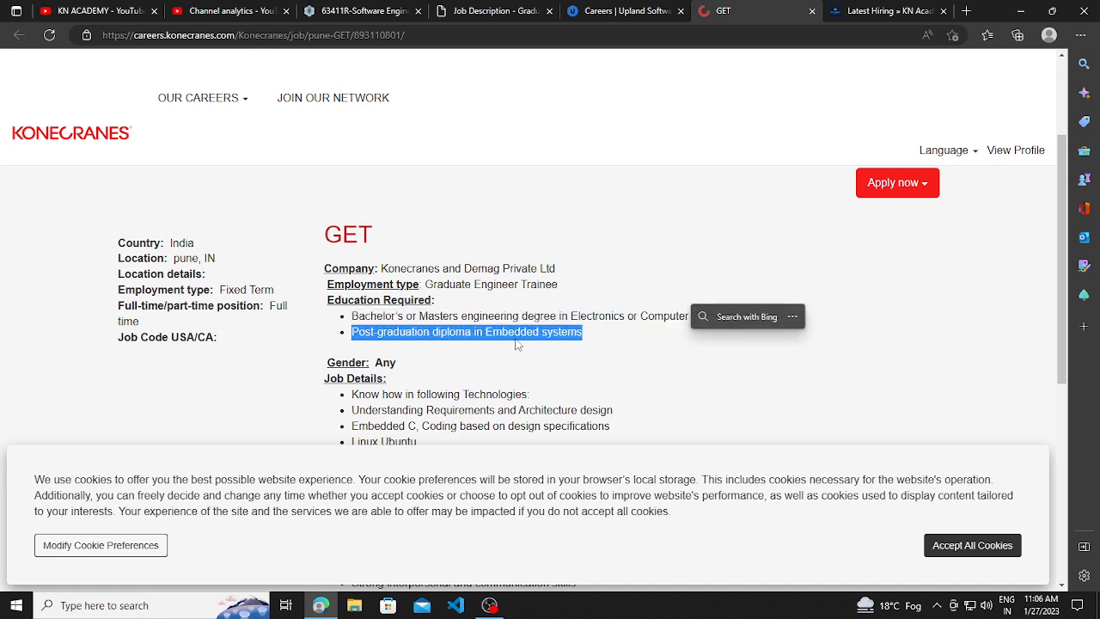
scroll("down", 3)
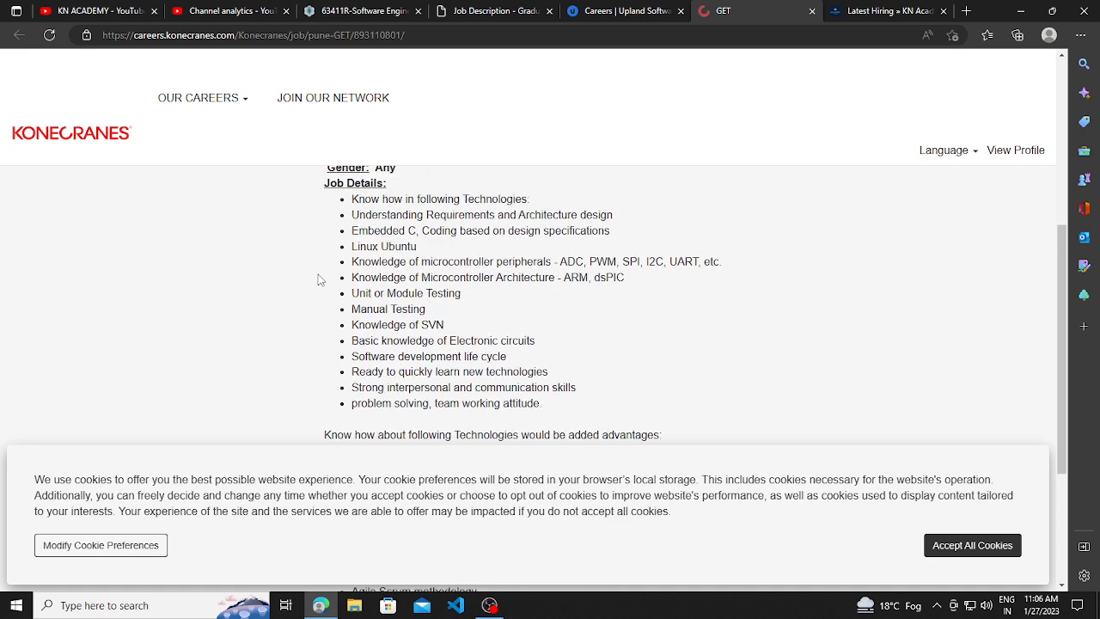
left_click_drag(351, 174, 447, 361)
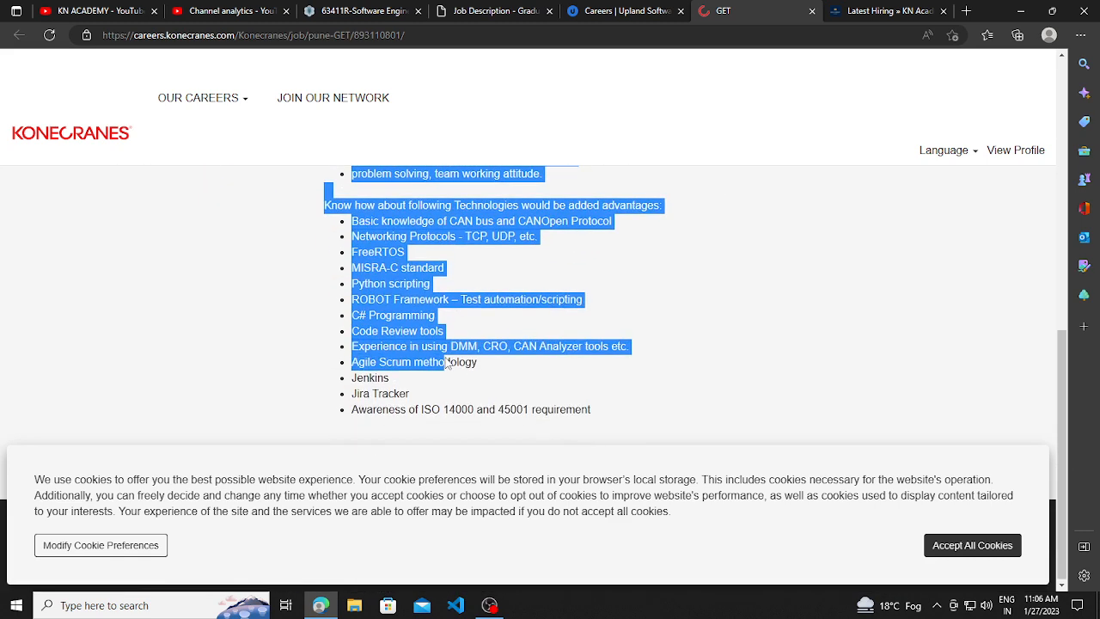
left_click(363, 312)
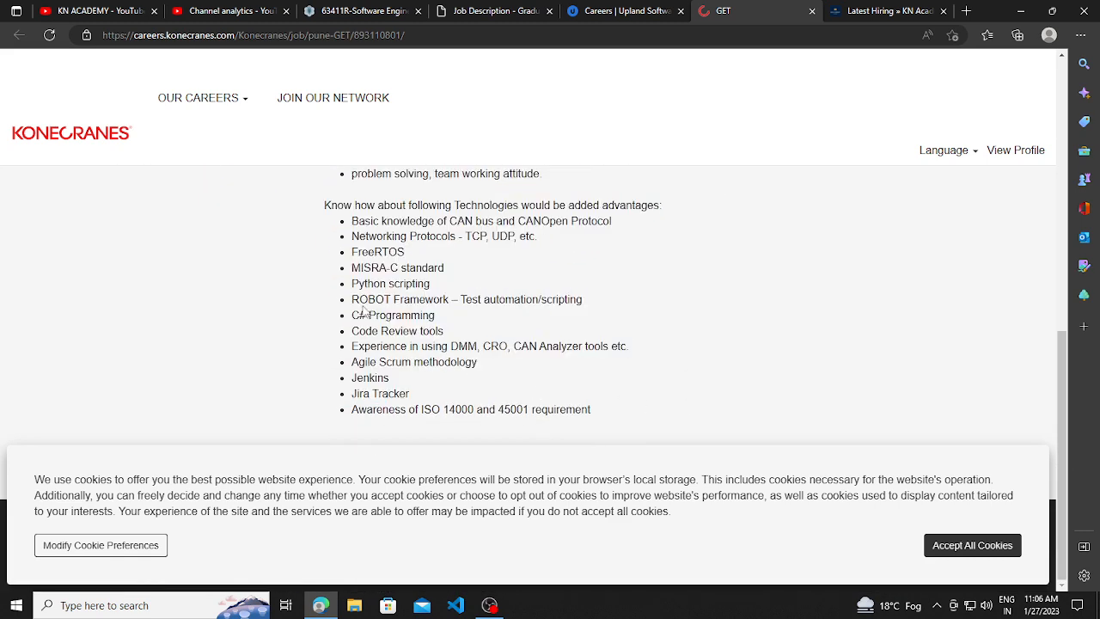